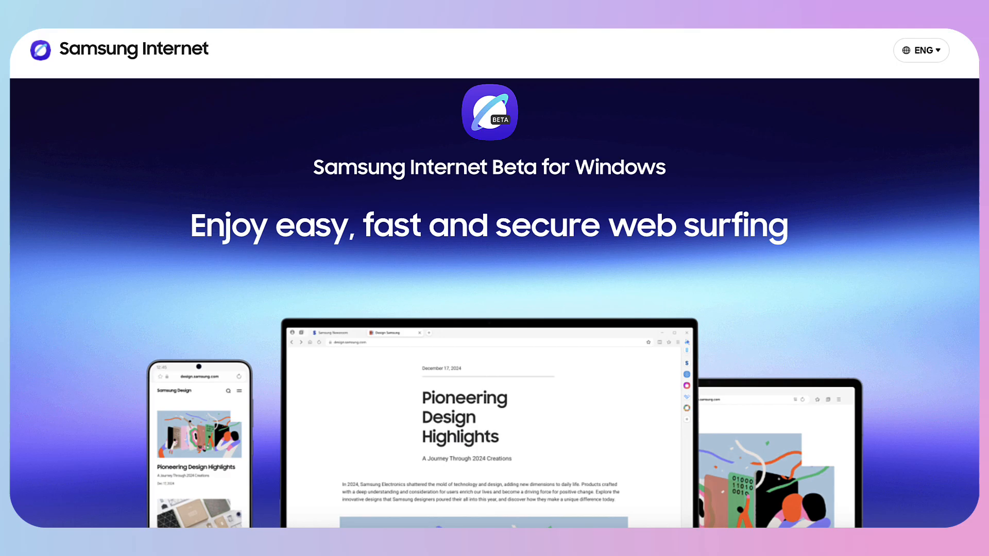
Accept the Samsung Internet Beta welcome with Continue to reach the Samsung account sign-in prompt
scroll("down", 3)
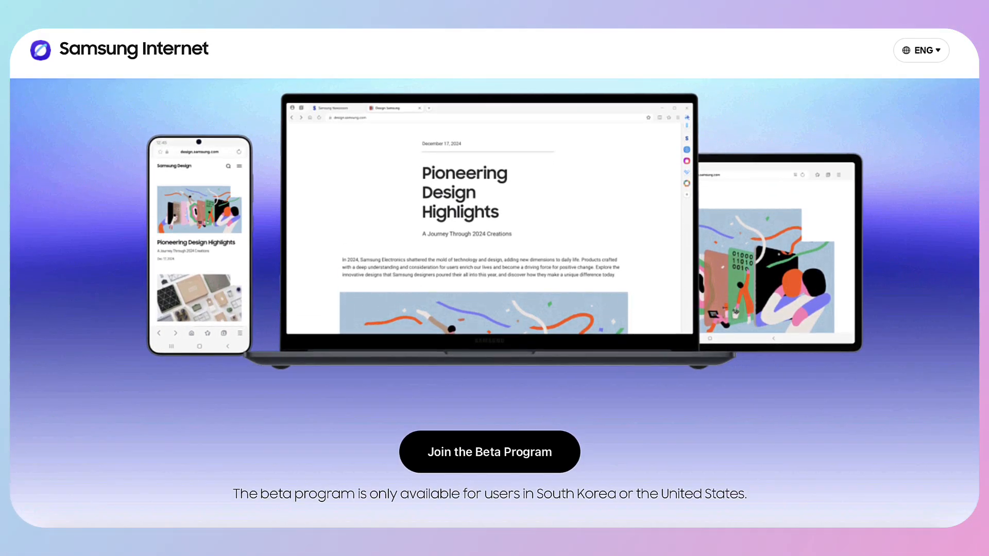
scroll("down", 3)
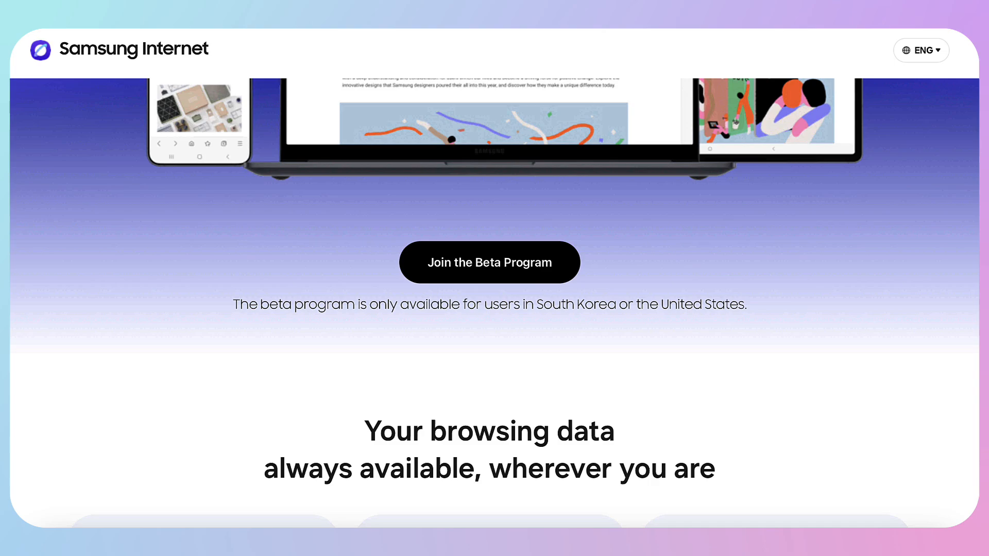
scroll("down", 3)
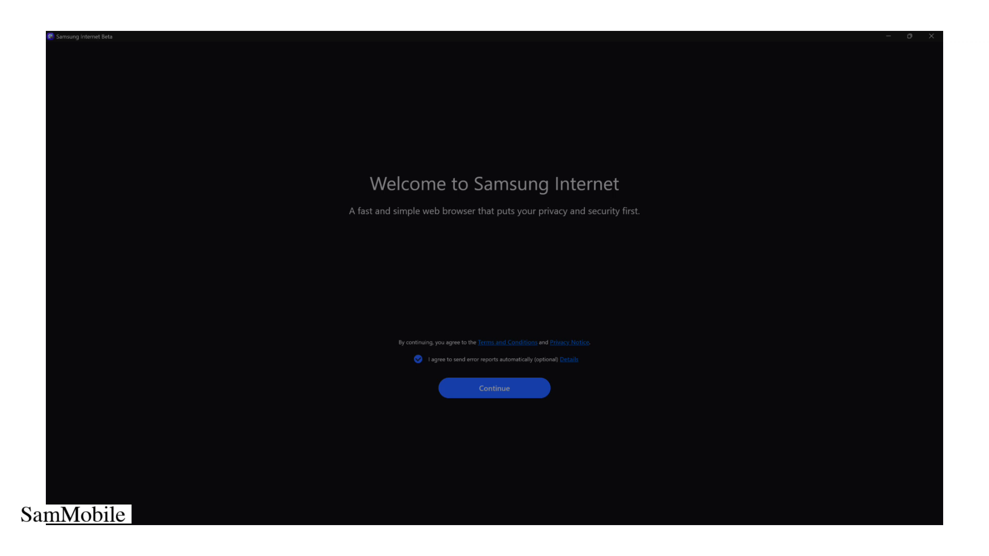
left_click(494, 387)
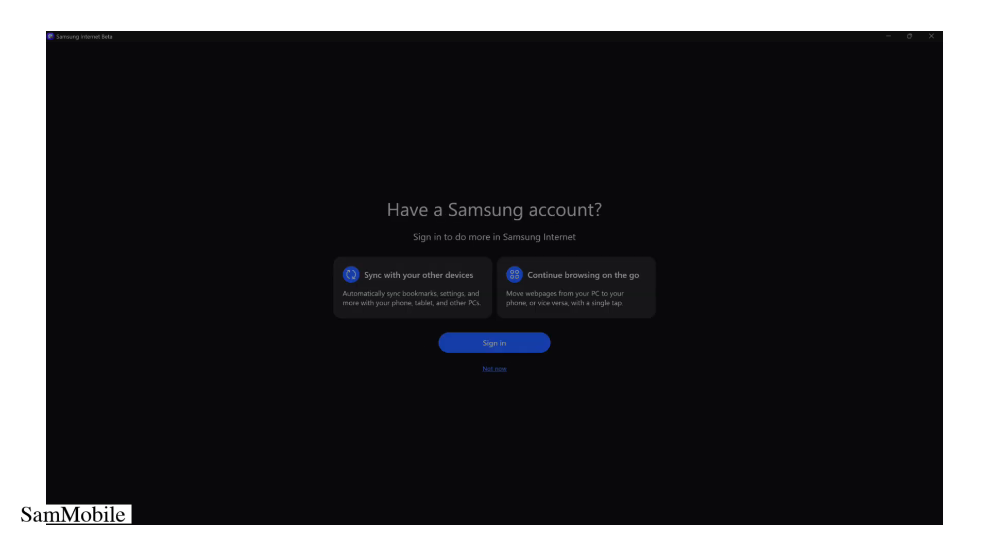